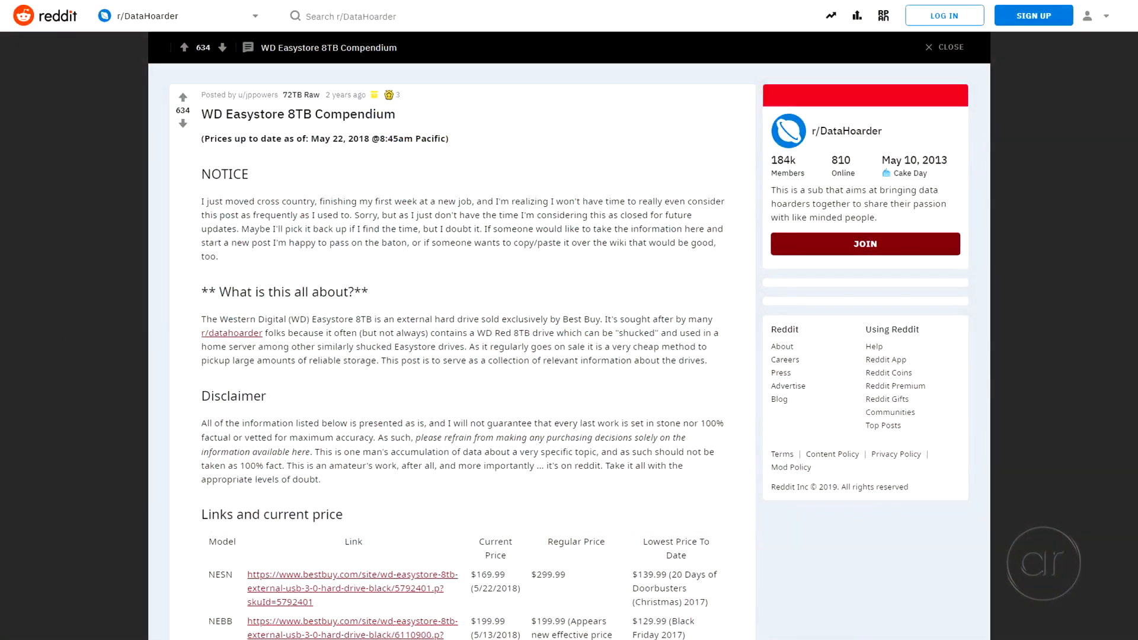
{"action": "scroll", "scroll_direction": "down", "scroll_amount": 3}
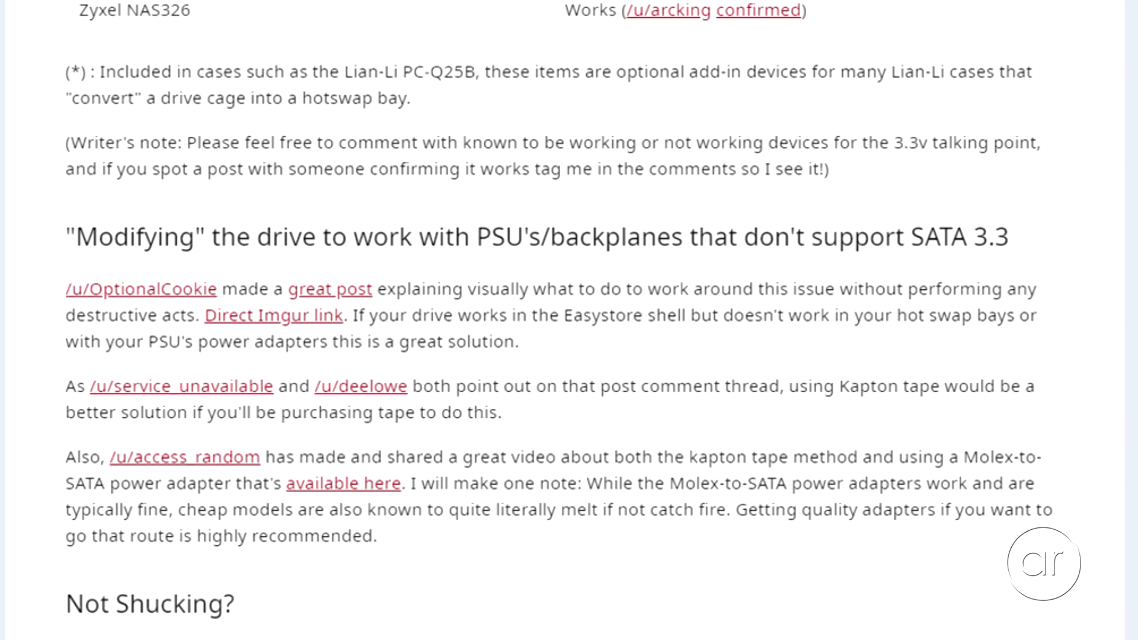